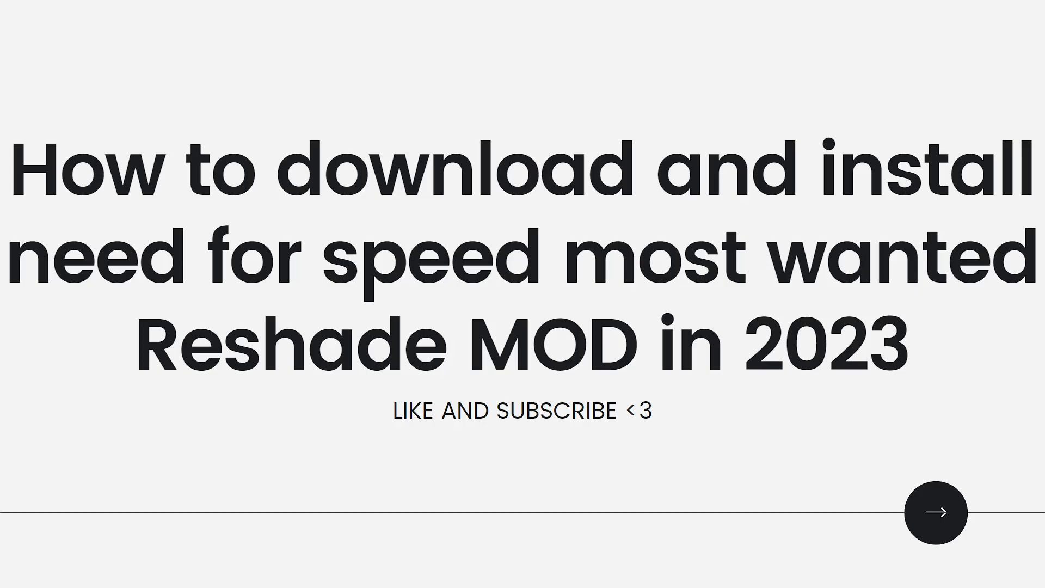
{"action": "left_click", "coordinate": [934, 512]}
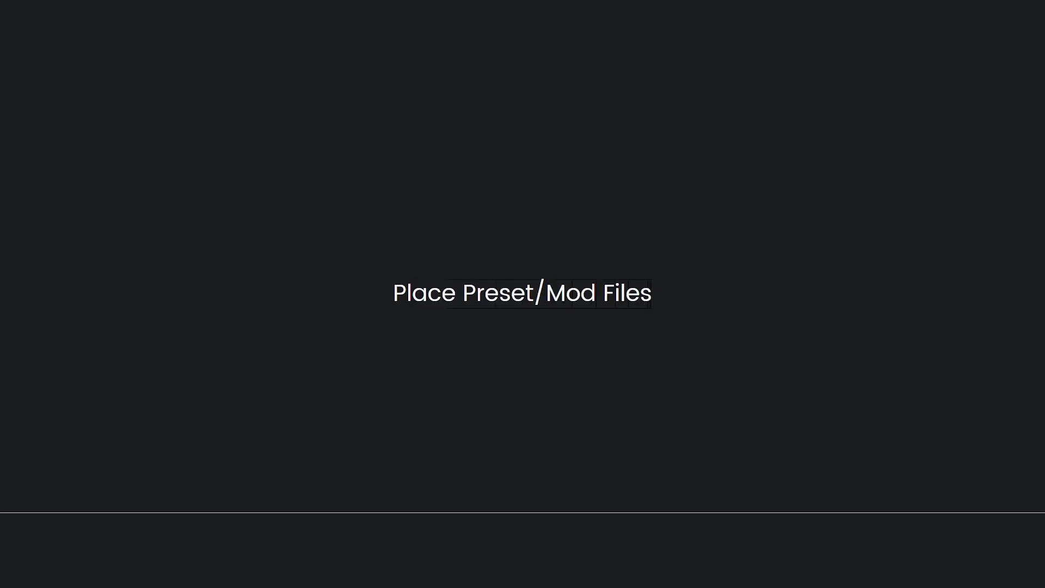